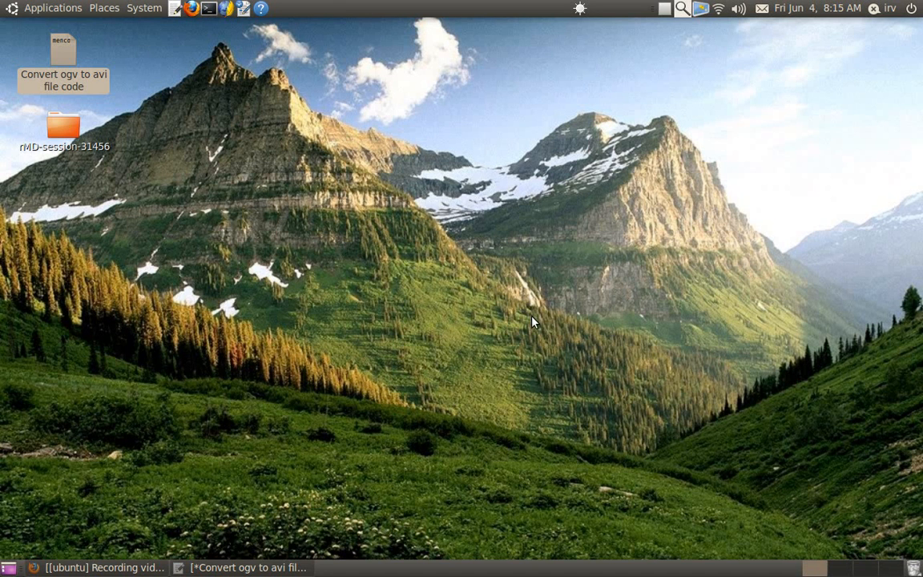
{"action": "mouse_move", "coordinate": [725, 282]}
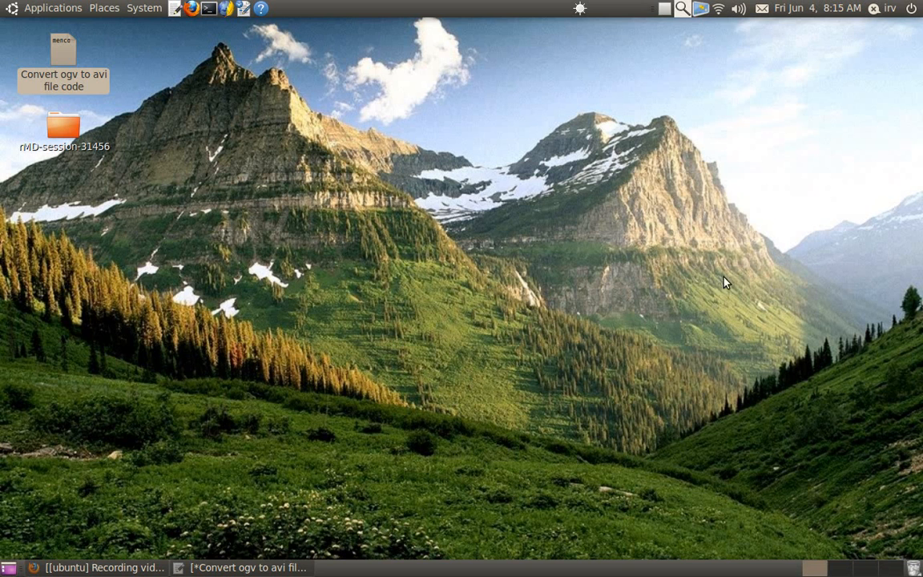
{"action": "mouse_move", "coordinate": [598, 240]}
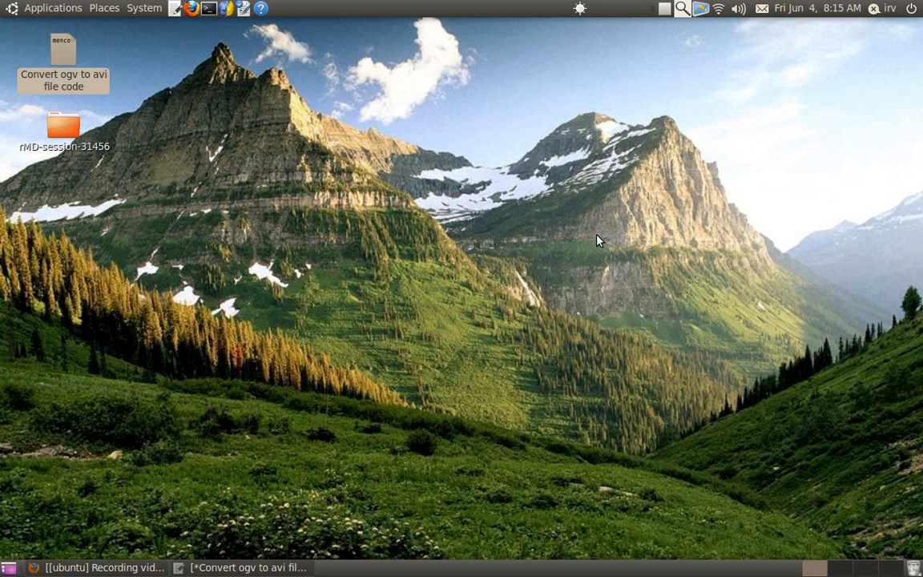
{"action": "mouse_move", "coordinate": [622, 234]}
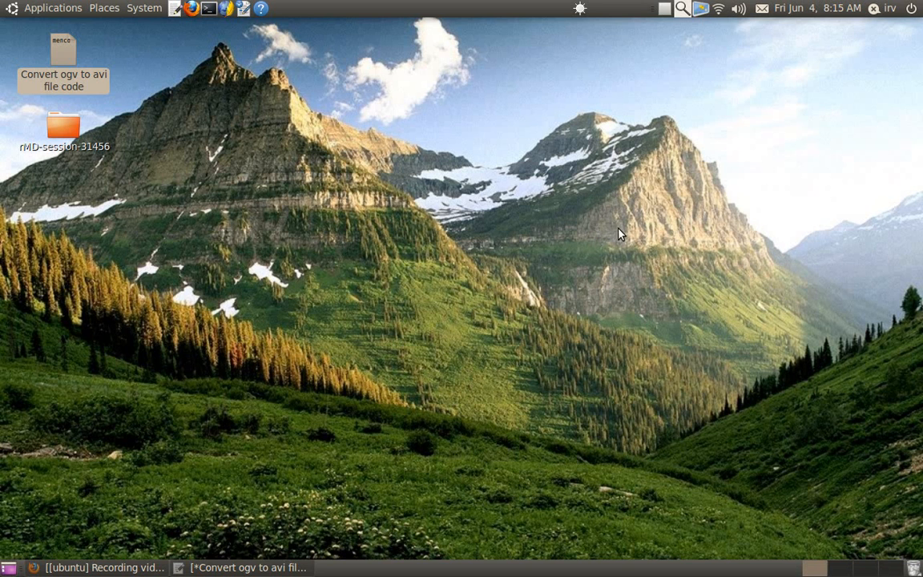
{"action": "mouse_move", "coordinate": [577, 230]}
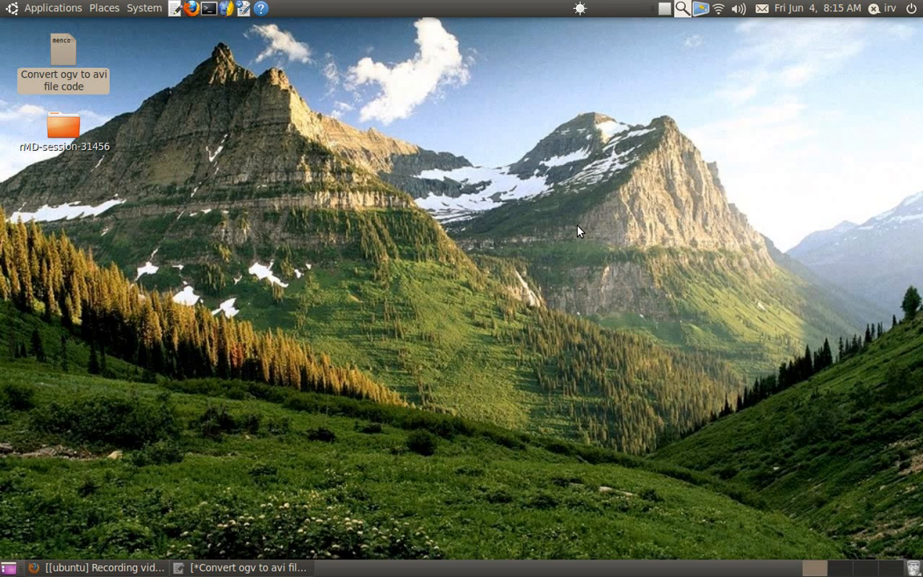
{"action": "mouse_move", "coordinate": [465, 239]}
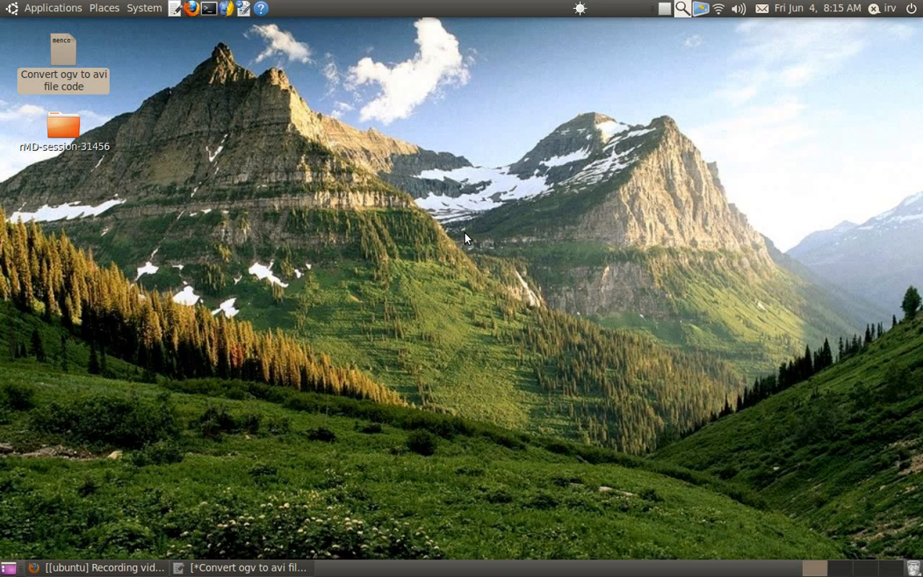
{"action": "mouse_move", "coordinate": [276, 259]}
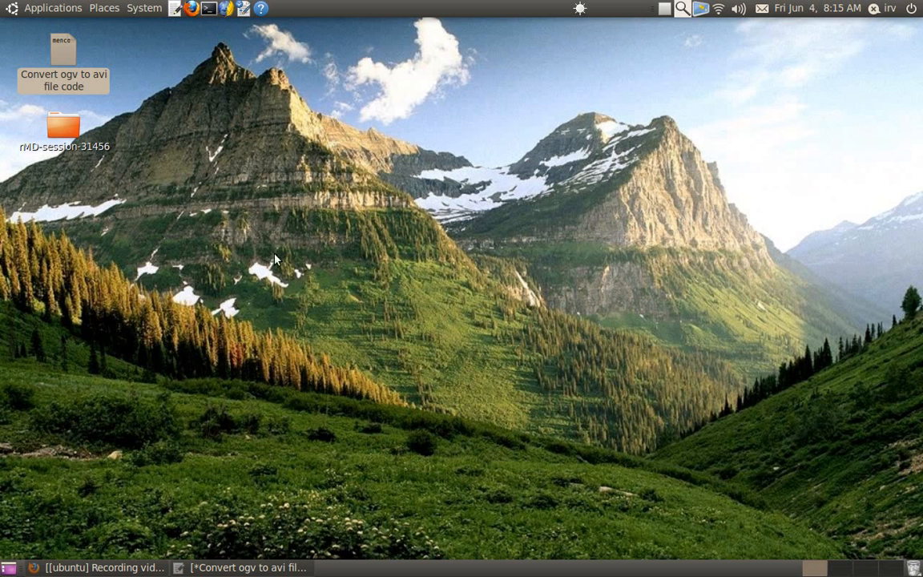
{"action": "mouse_move", "coordinate": [221, 222]}
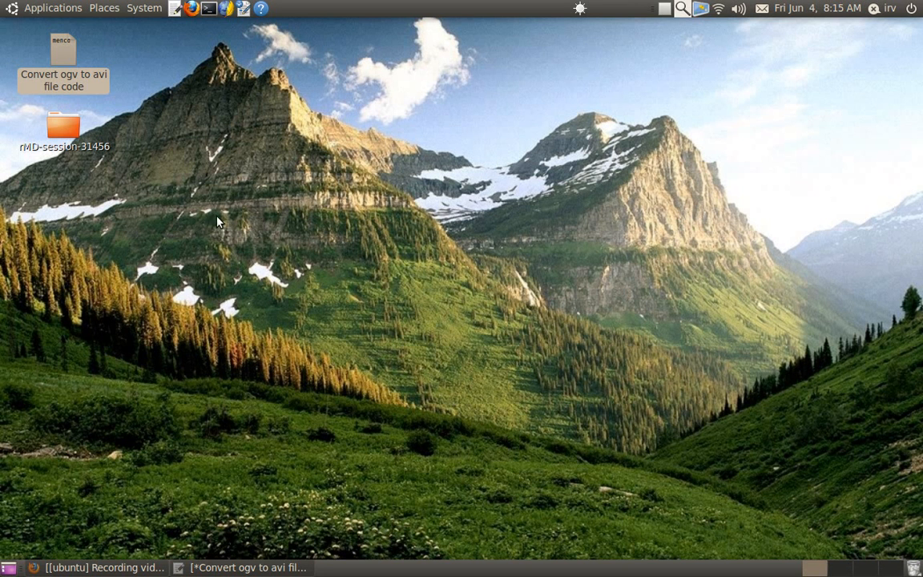
{"action": "mouse_move", "coordinate": [137, 67]}
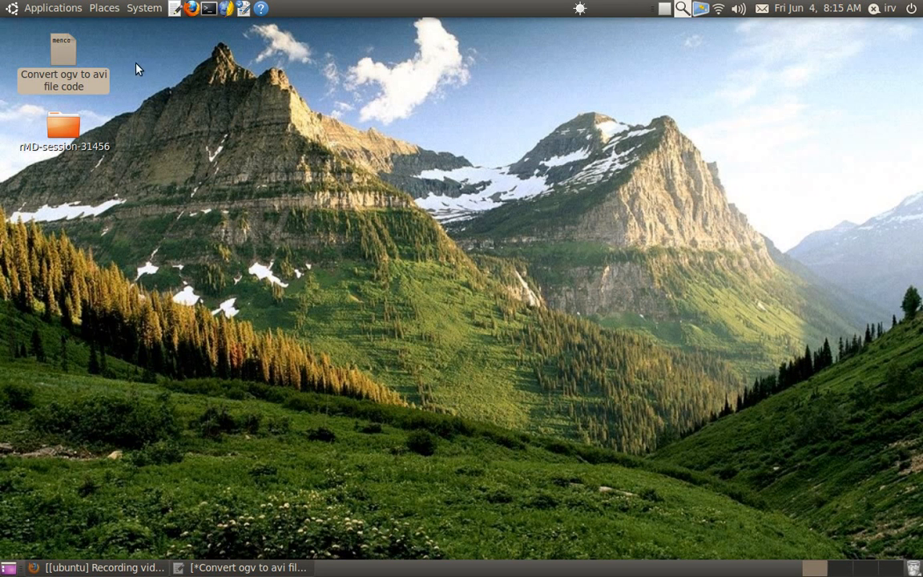
{"action": "mouse_move", "coordinate": [199, 23]}
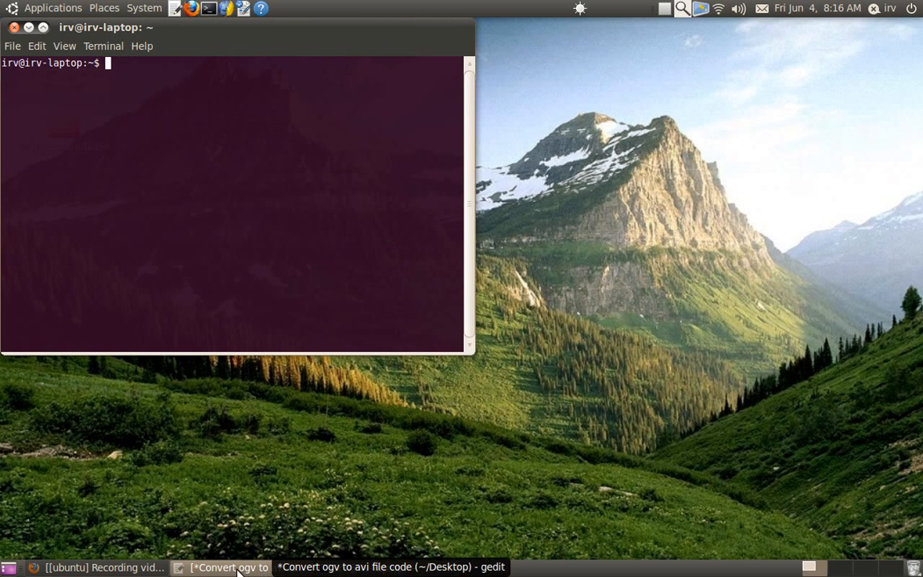
- Run the copied mencoder command to convert What-Party-Do-you-Belong-To.ogv into What-Party-Do-you-Belong-To.avi
{"action": "left_click", "coordinate": [230, 569]}
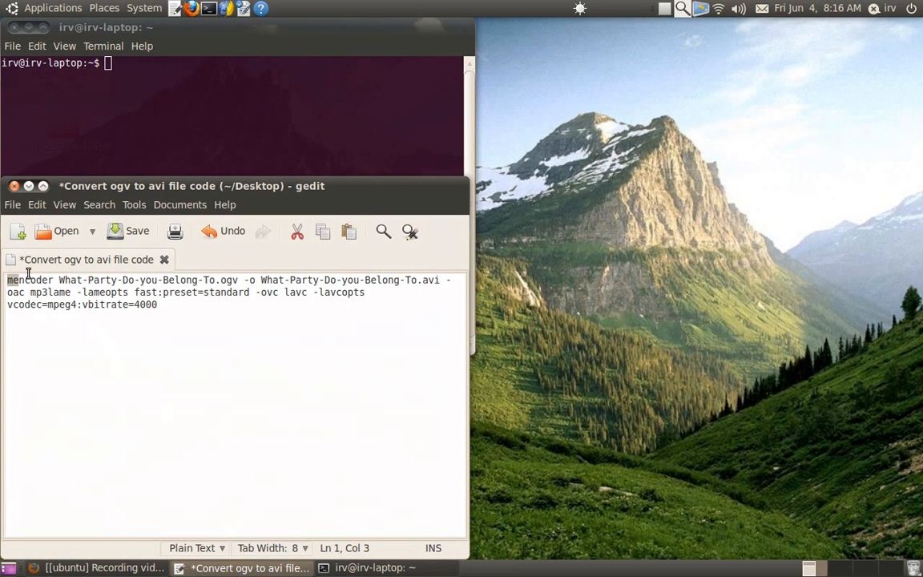
{"action": "right_click", "coordinate": [257, 297]}
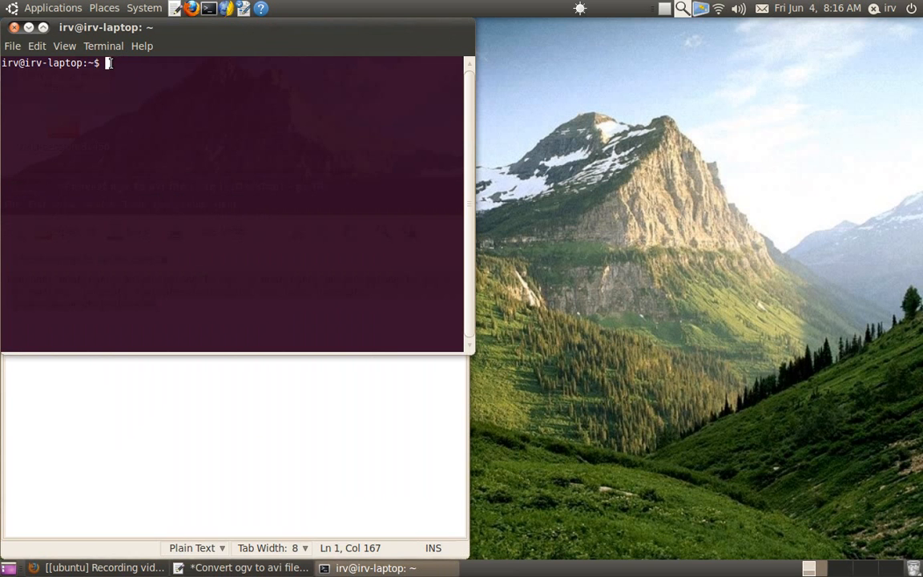
{"action": "type", "text": "mencoder What-Party-Do-you-Belong-To.ogv -o What-Party-Do-you-Belong-To.avi -oac mp3lame -lameopts fast:preset=standard -ovc lavc -lavcopts vcodec=mpeg4:vbitrate=4000"}
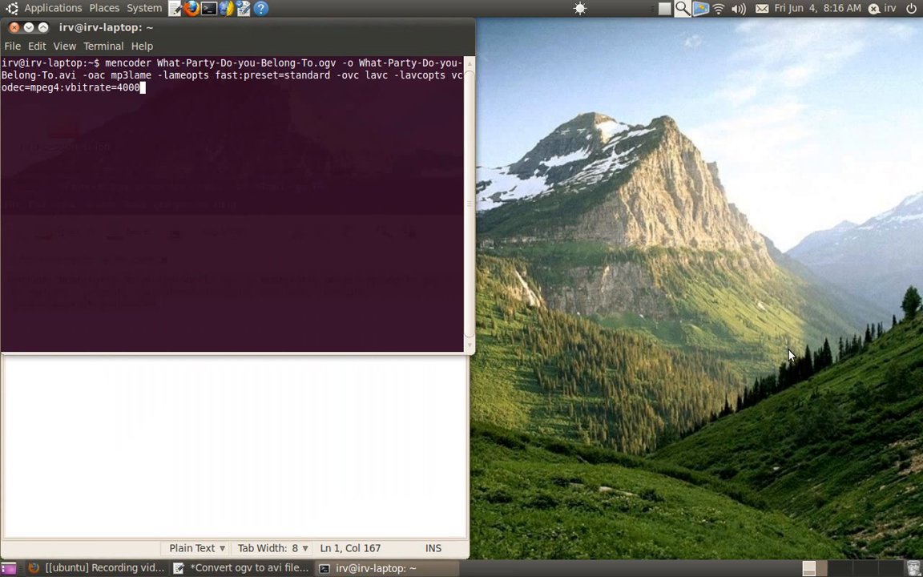
{"action": "key", "text": "Return"}
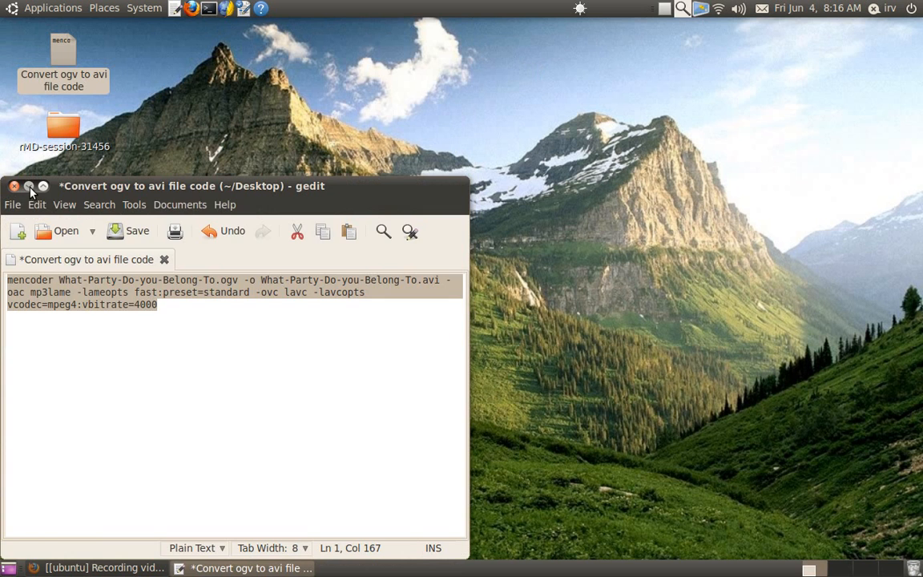
- Close the notes and show the home folder with the new .avi beside the original .ogv
{"action": "left_click", "coordinate": [30, 189]}
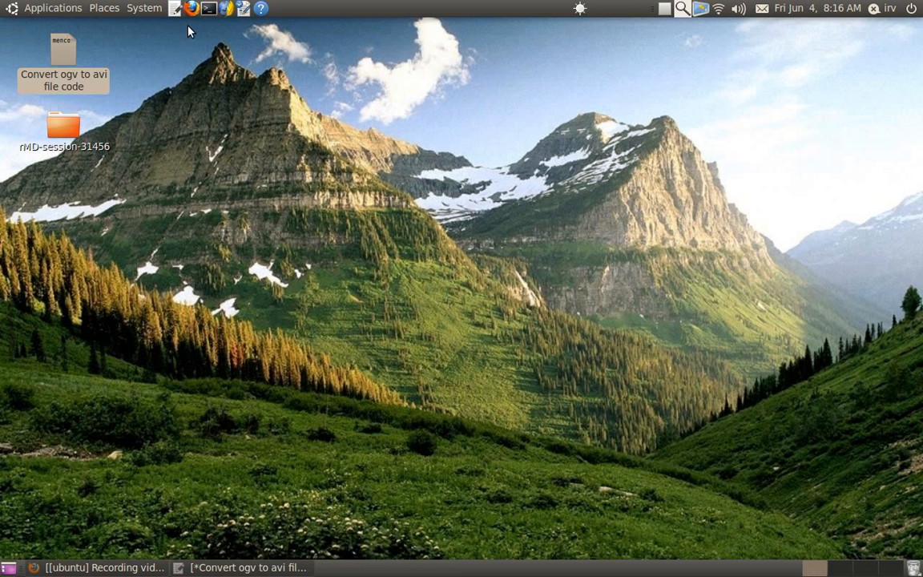
{"action": "left_click", "coordinate": [104, 6]}
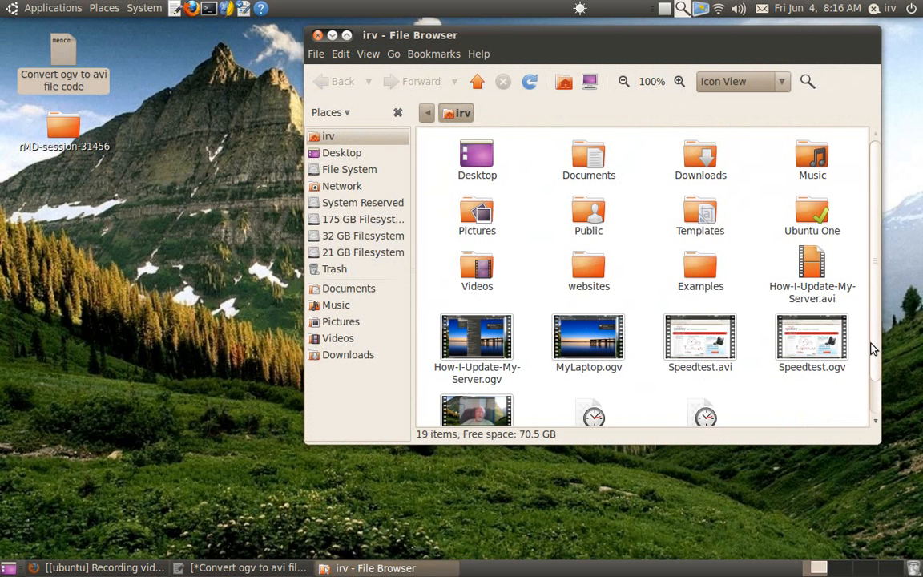
{"action": "scroll", "scroll_direction": "down", "scroll_amount": 3}
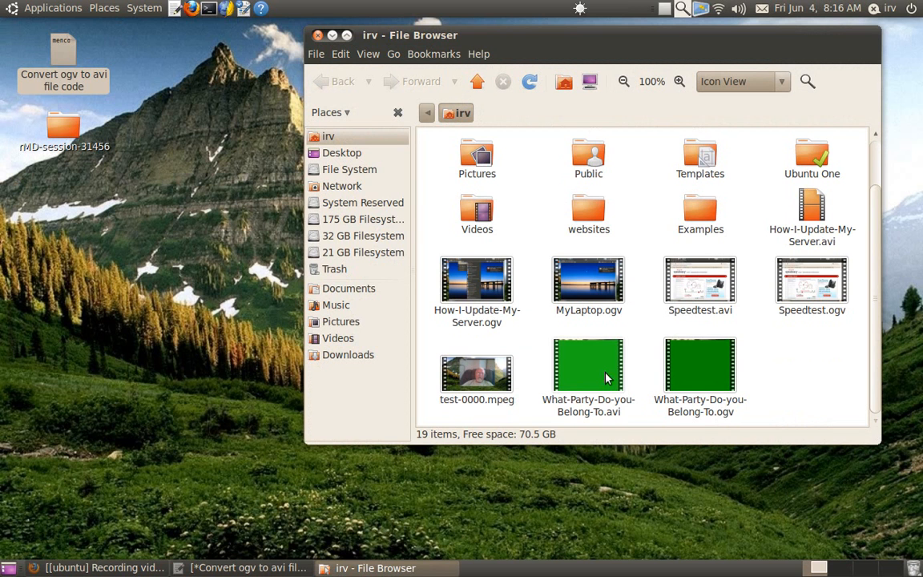
{"action": "mouse_move", "coordinate": [598, 372]}
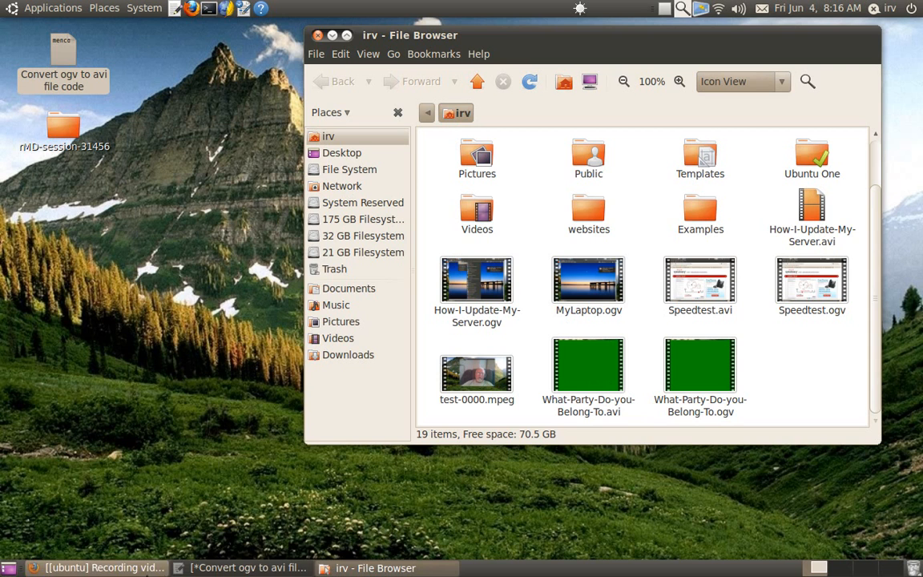
- Load YouTube in a new Firefox tab and go to its video upload page
{"action": "left_click", "coordinate": [96, 566]}
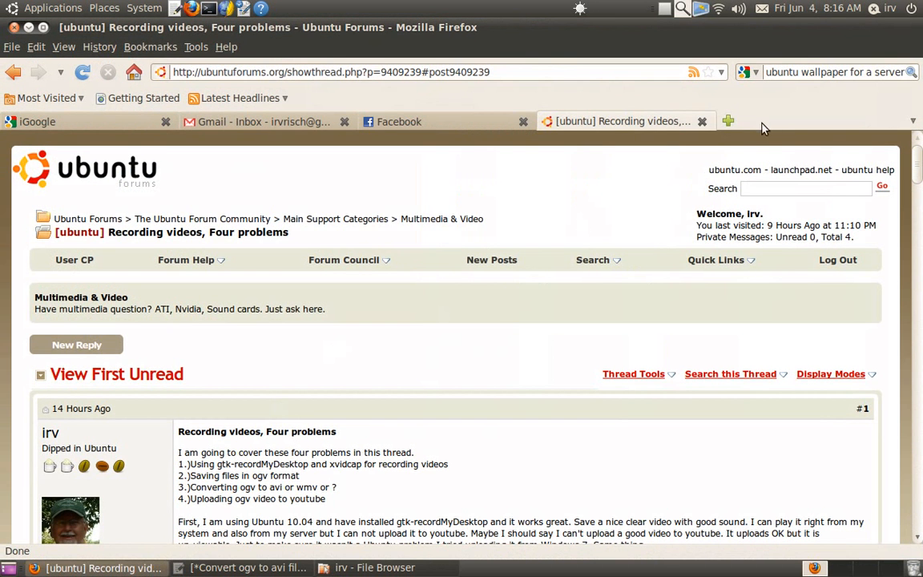
{"action": "left_click", "coordinate": [727, 122]}
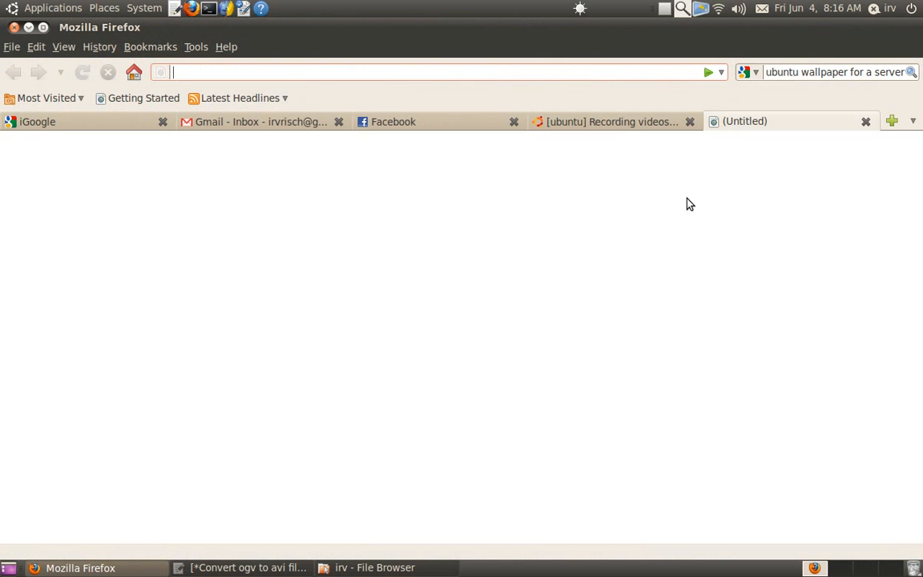
{"action": "type", "text": "you"}
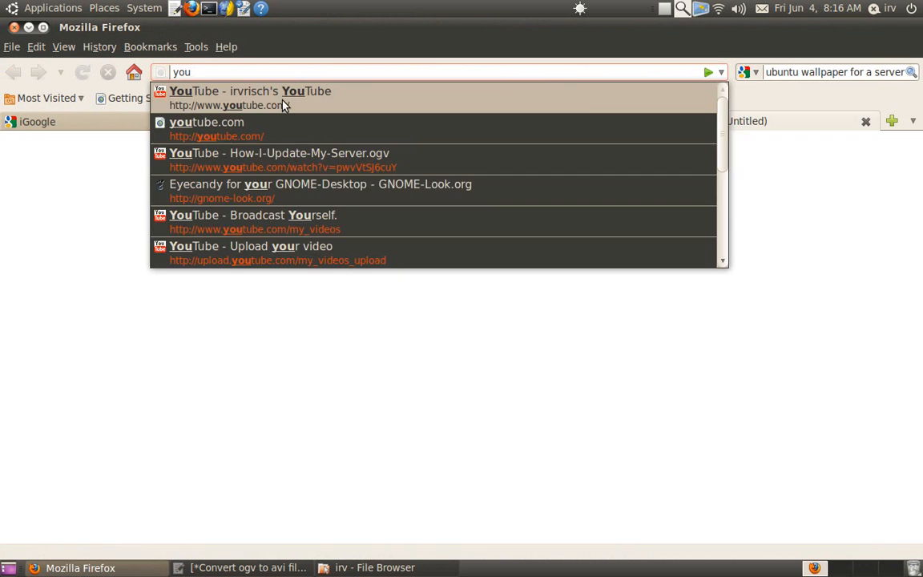
{"action": "left_click", "coordinate": [241, 89]}
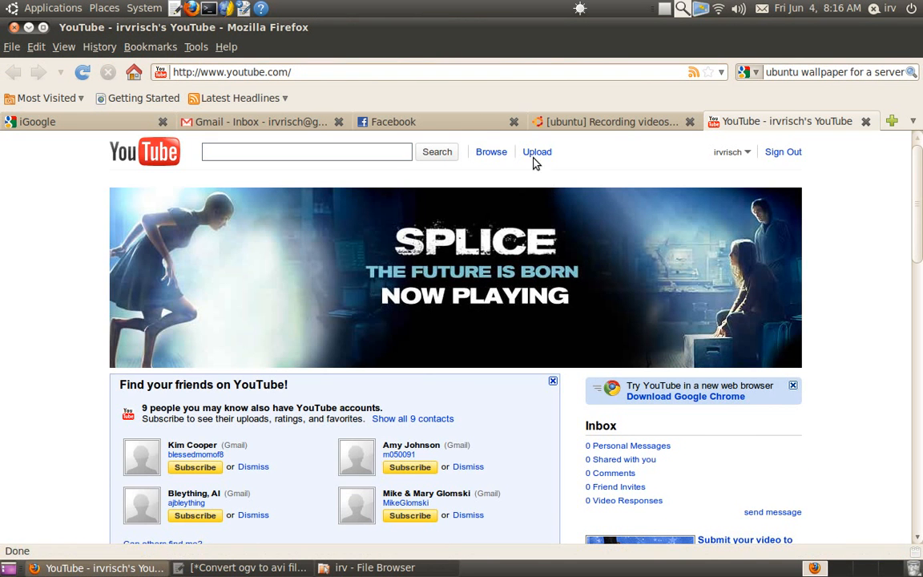
{"action": "left_click", "coordinate": [537, 151]}
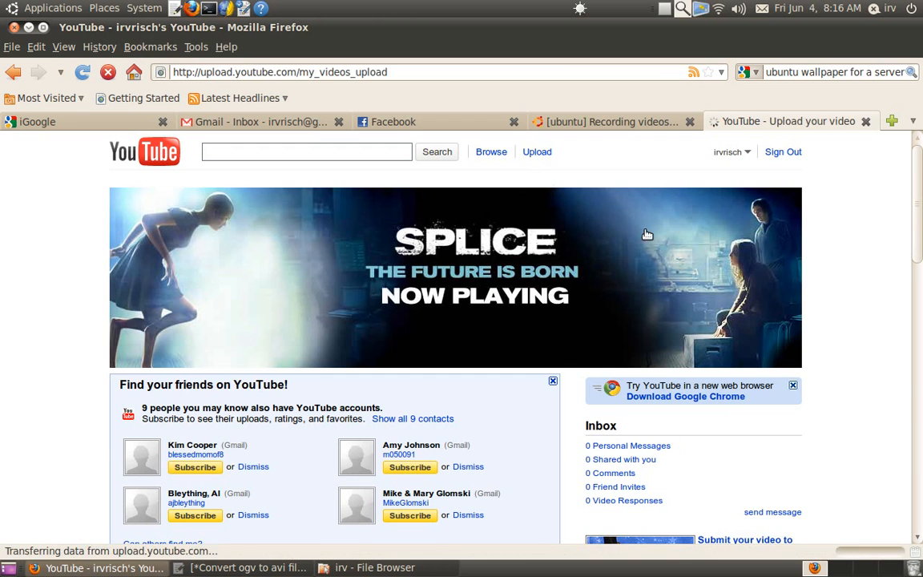
- Select What-Party-Do-you-Belong-To.avi from the home folder as the video to upload
{"action": "left_click", "coordinate": [535, 150]}
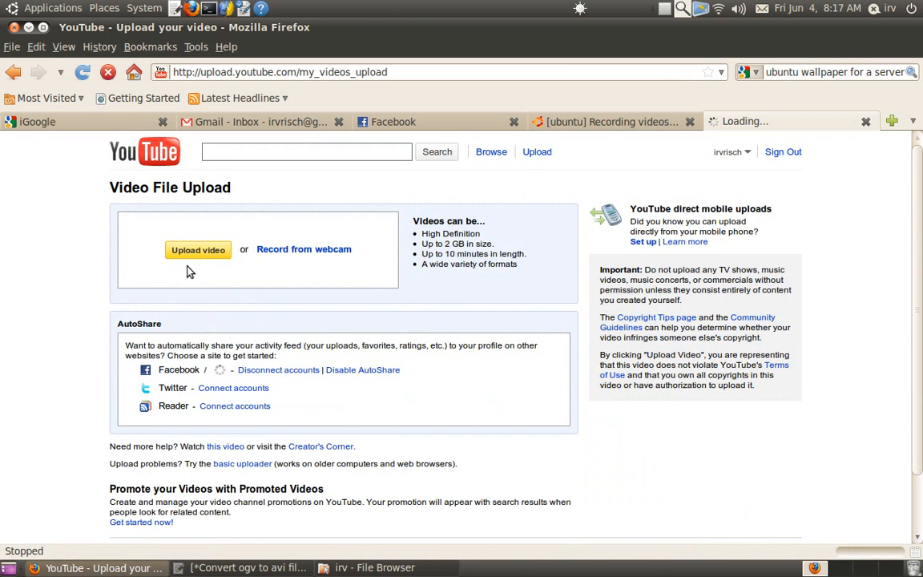
{"action": "left_click", "coordinate": [199, 250]}
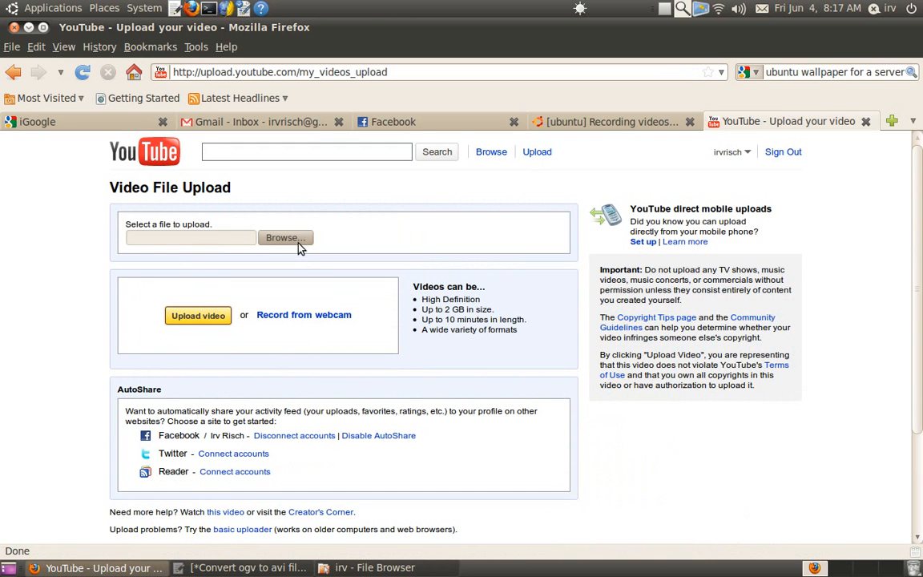
{"action": "left_click", "coordinate": [282, 238]}
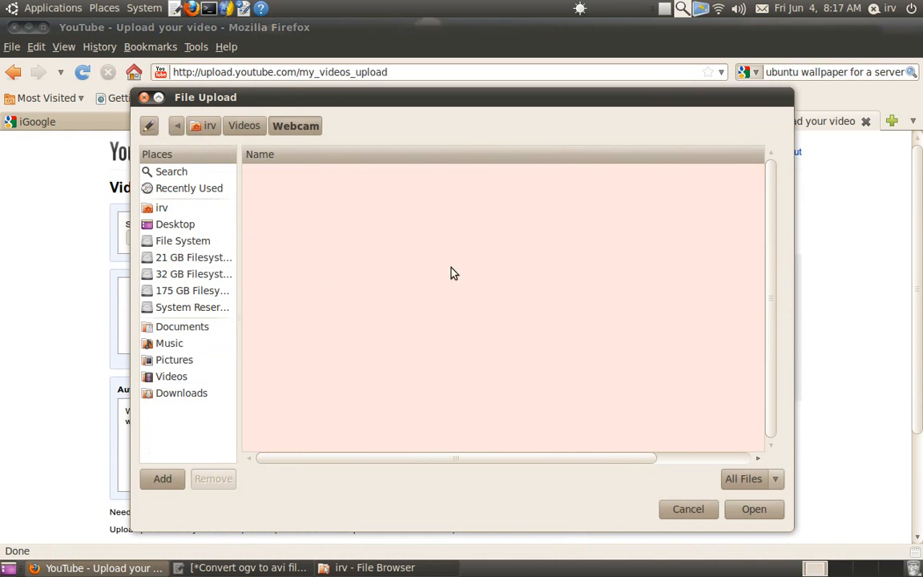
{"action": "left_click", "coordinate": [160, 208]}
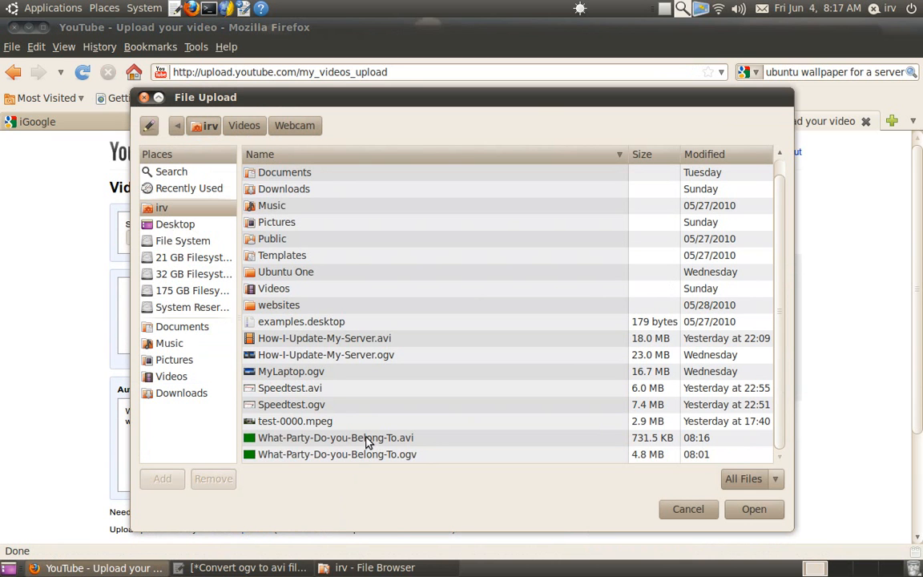
{"action": "left_click", "coordinate": [335, 437]}
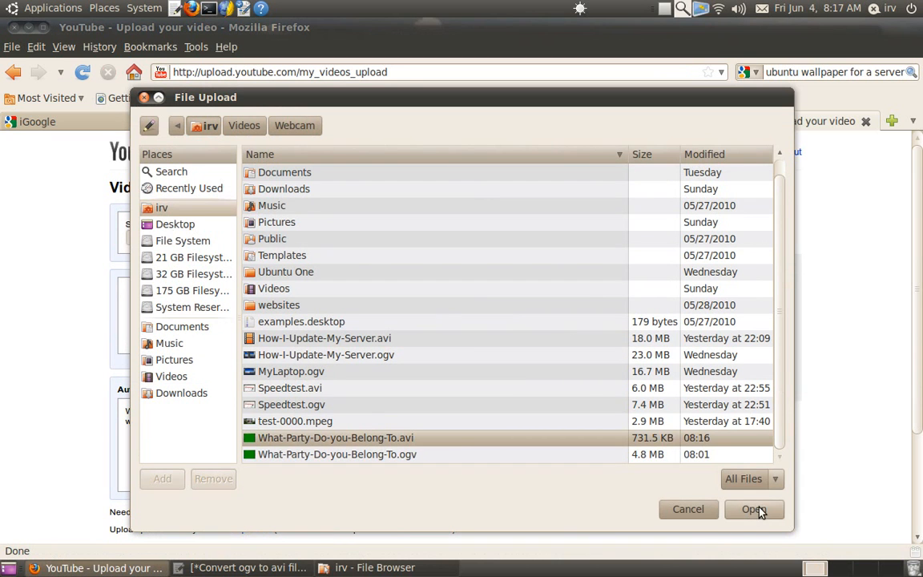
{"action": "left_click", "coordinate": [753, 510]}
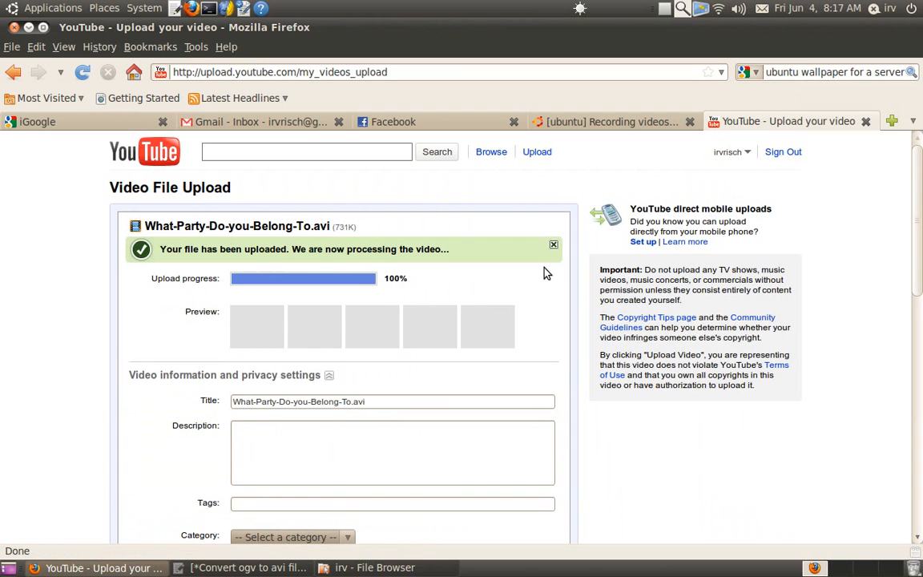
{"action": "mouse_move", "coordinate": [381, 302]}
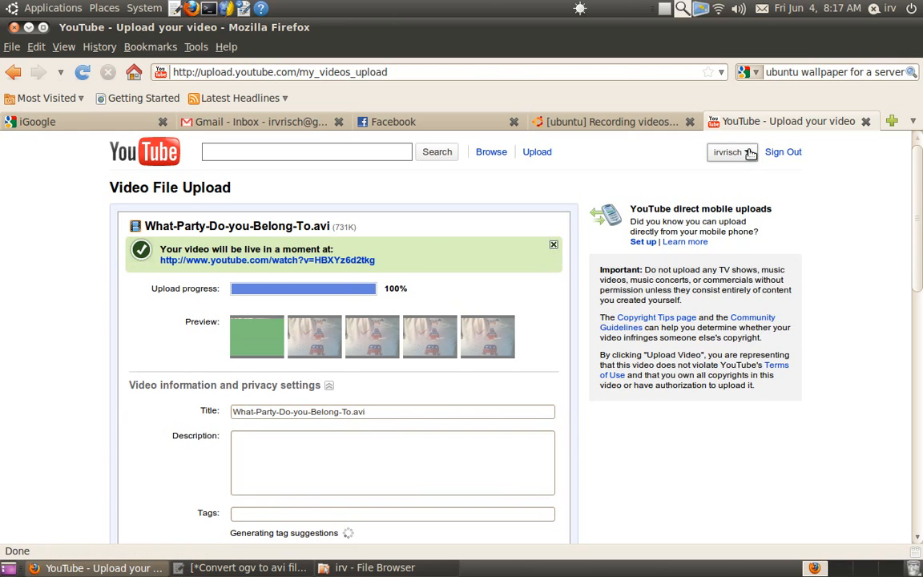
- Show My Videos in a new tab and go to the uploaded video's watch page
{"action": "left_click", "coordinate": [731, 150]}
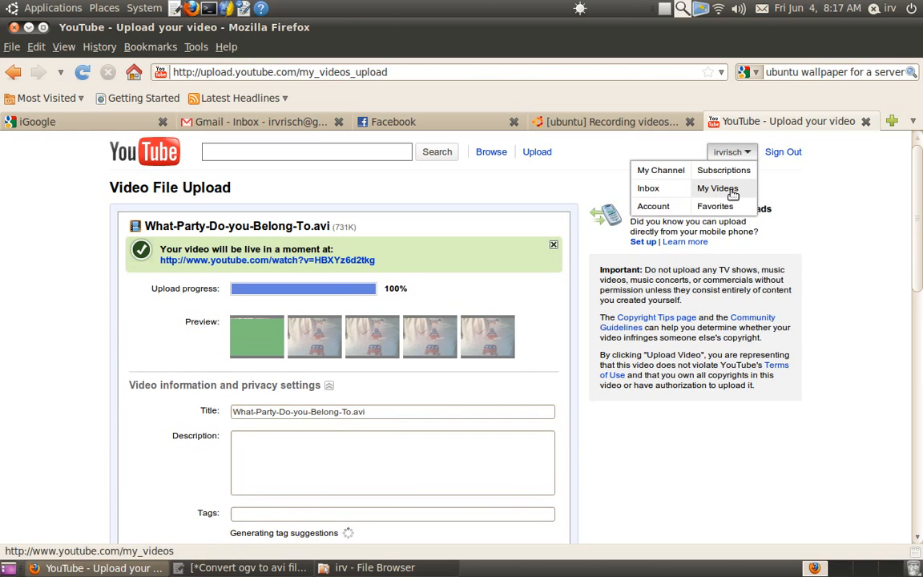
{"action": "right_click", "coordinate": [718, 187]}
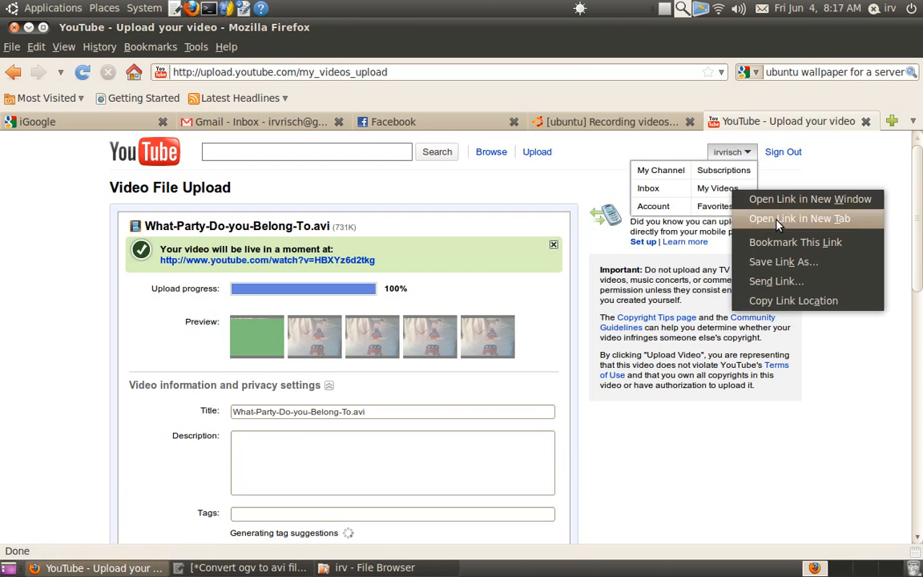
{"action": "left_click", "coordinate": [798, 218]}
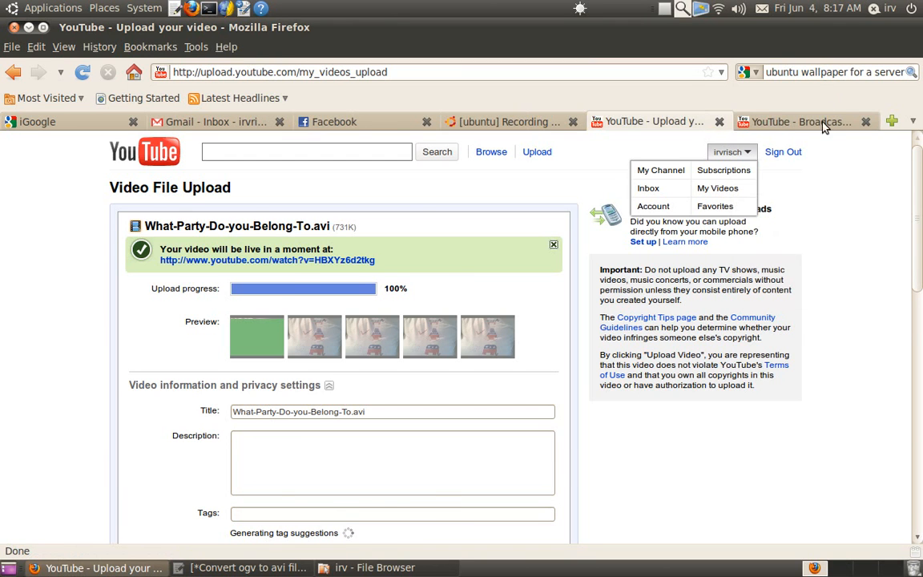
{"action": "left_click", "coordinate": [808, 122]}
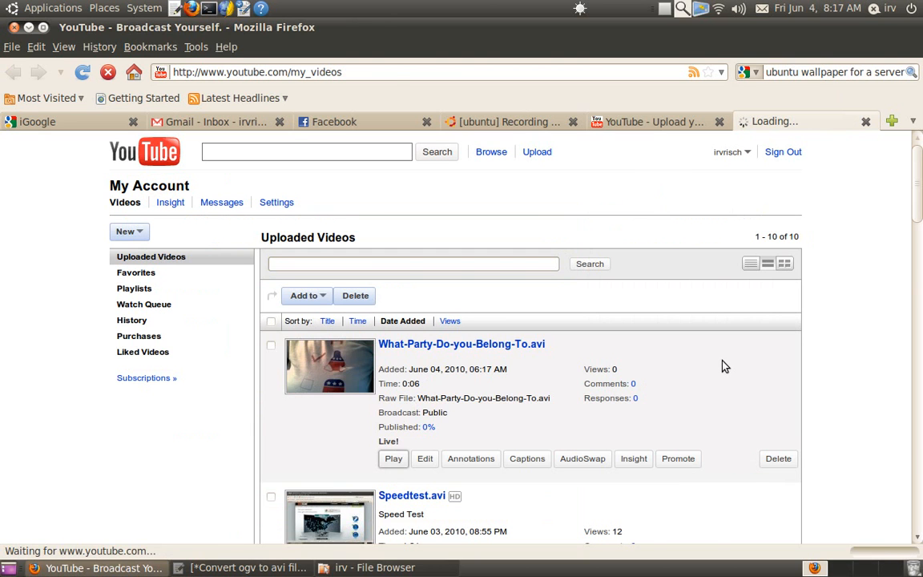
{"action": "left_click", "coordinate": [462, 343]}
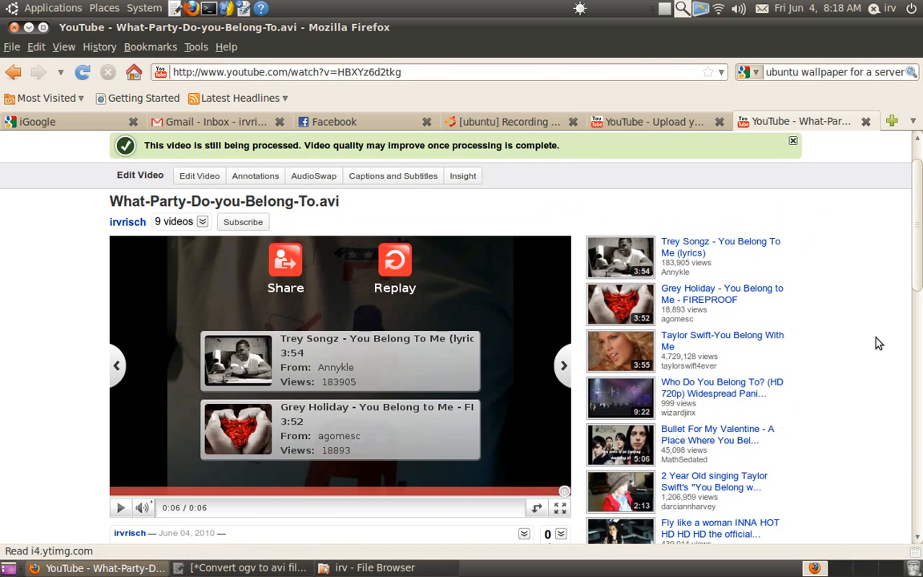
{"action": "mouse_move", "coordinate": [852, 311]}
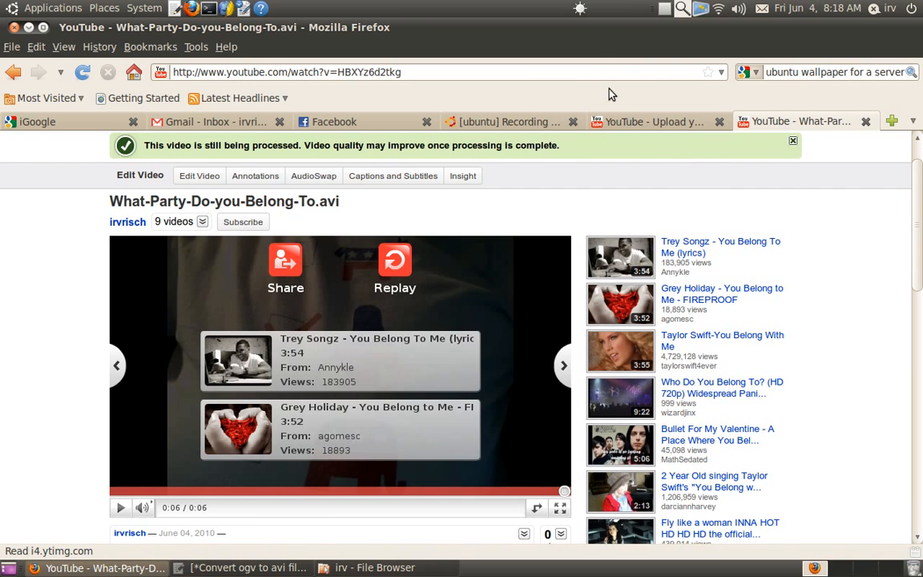
{"action": "mouse_move", "coordinate": [631, 41]}
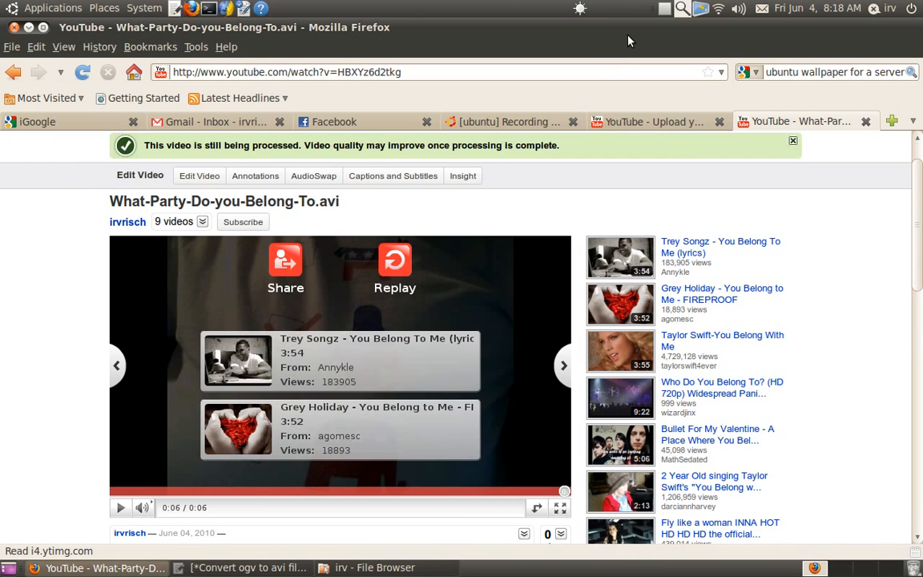
{"action": "mouse_move", "coordinate": [648, 35]}
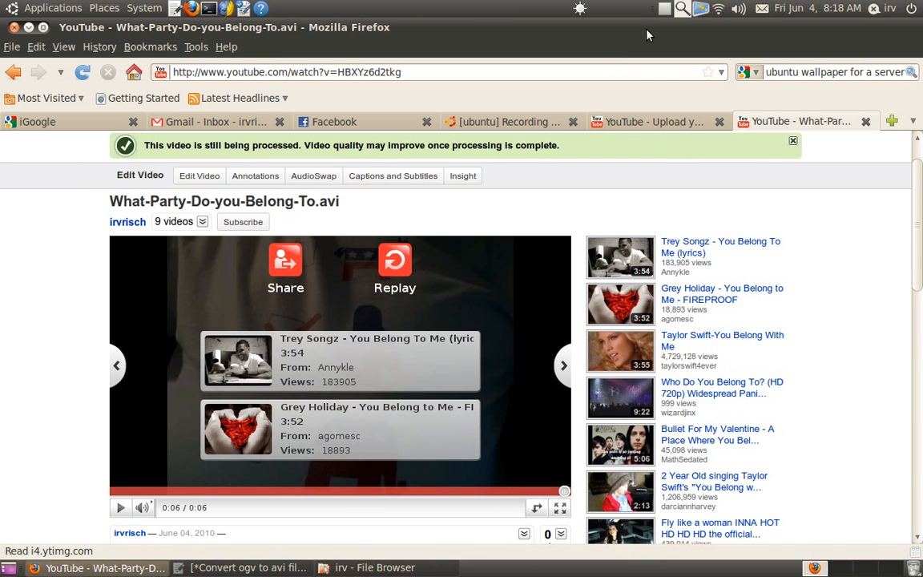
{"action": "mouse_move", "coordinate": [638, 42]}
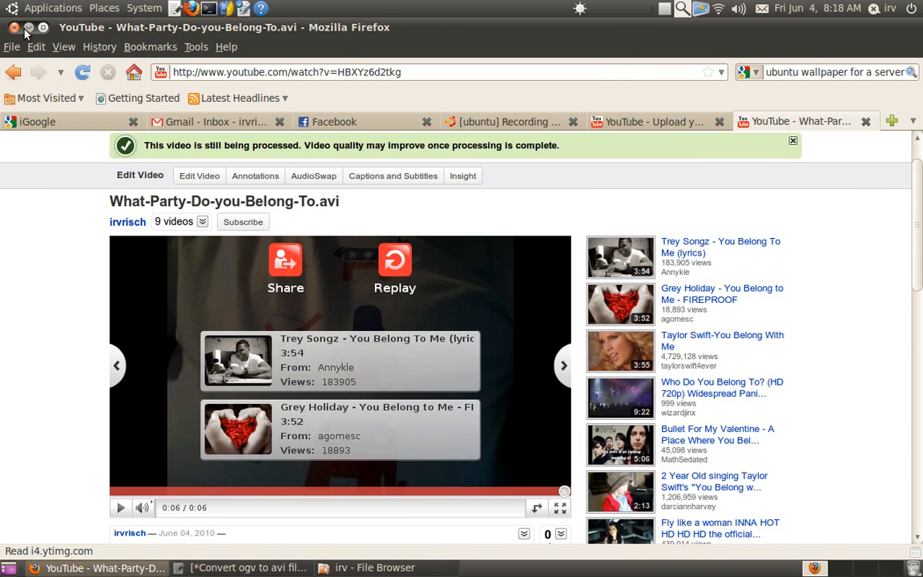
- Minimise Firefox after playback to reveal the Ubuntu desktop
{"action": "left_click", "coordinate": [365, 567]}
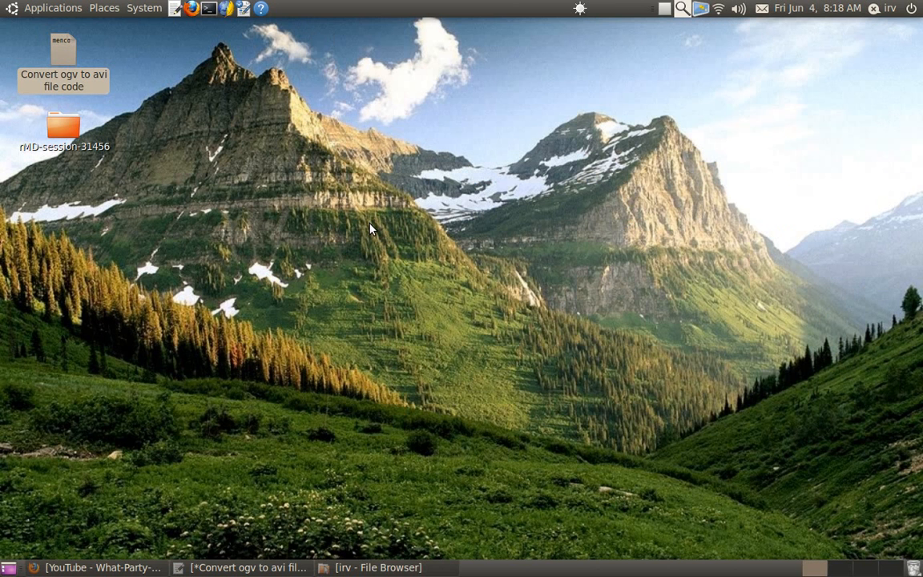
{"action": "mouse_move", "coordinate": [580, 143]}
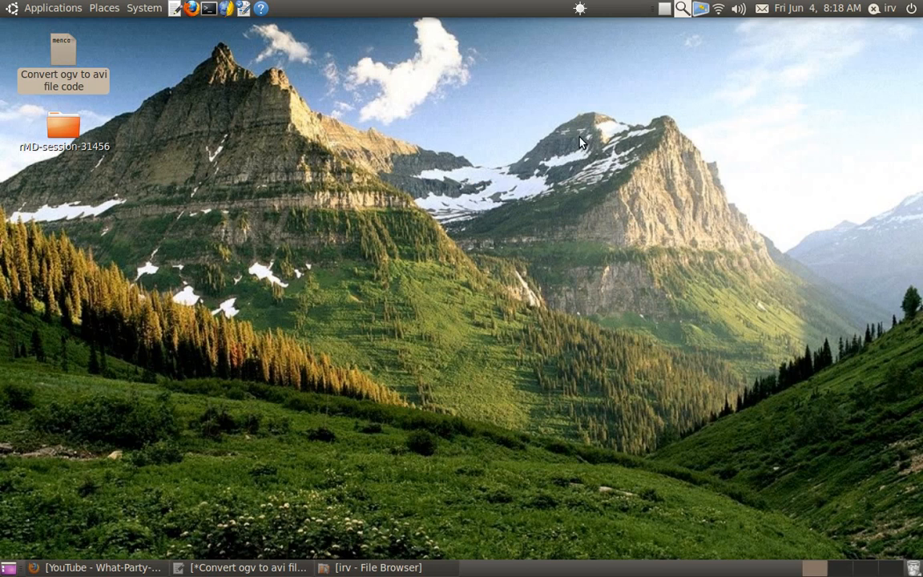